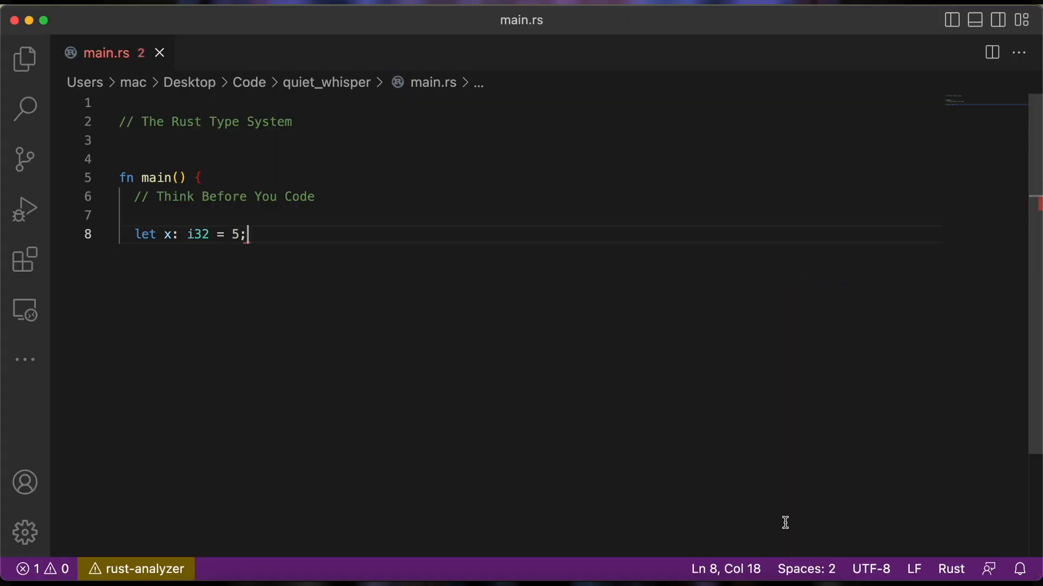
- Add `let y: f64 = x; //` after the i32 declaration of x
{"action": "type", "text": "let y: f64 = x; /"}
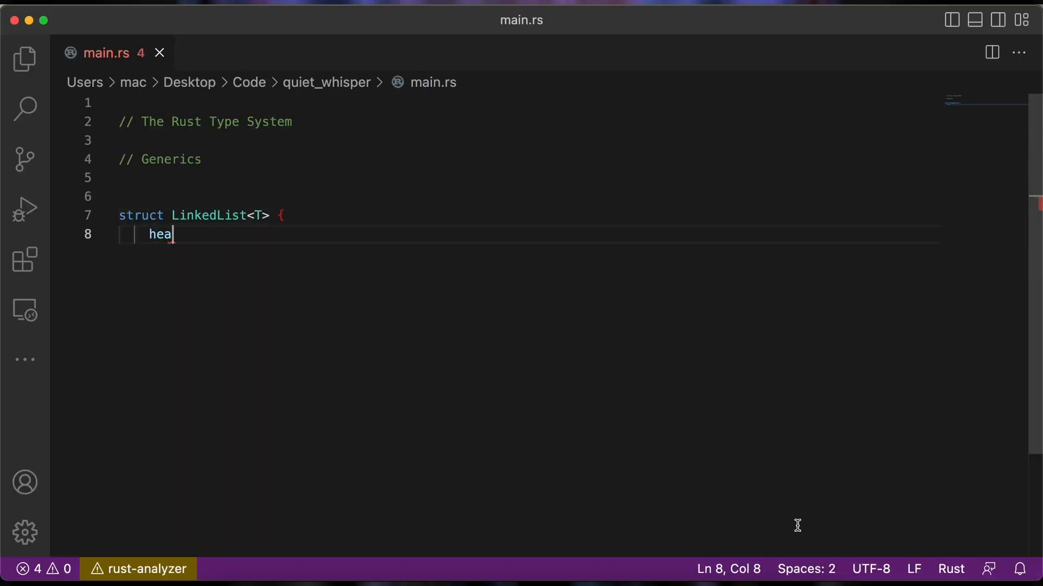
- Write LinkedList<T> with head: Option<Box<Node<T>>> and Node<T> with data and next, removing the extra blank line
{"action": "type", "text": "d: Option<Box<Node<"}
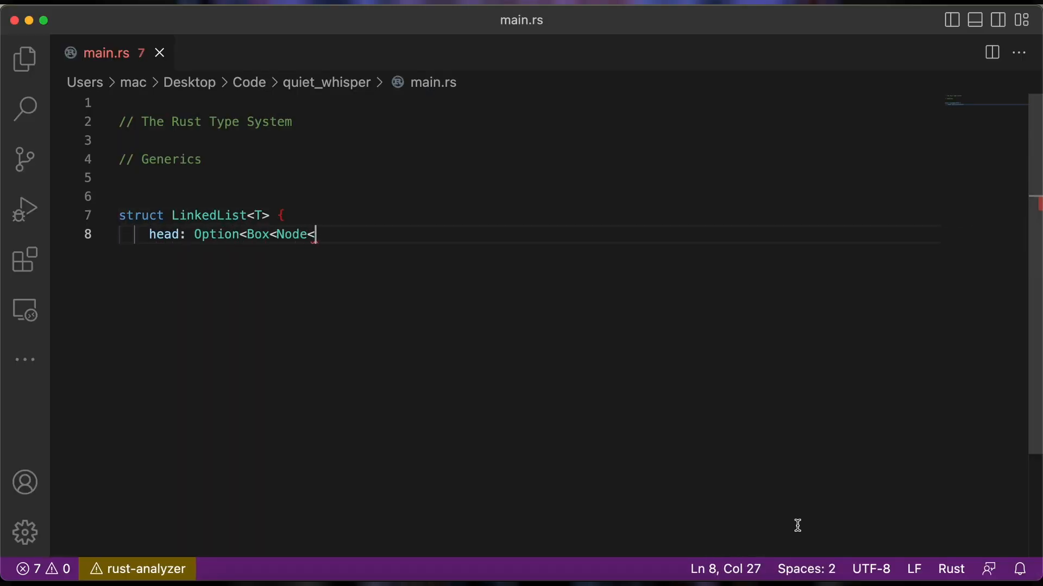
{"action": "type", "text": "T>>,\\n}\\n\\nstruct Nod"}
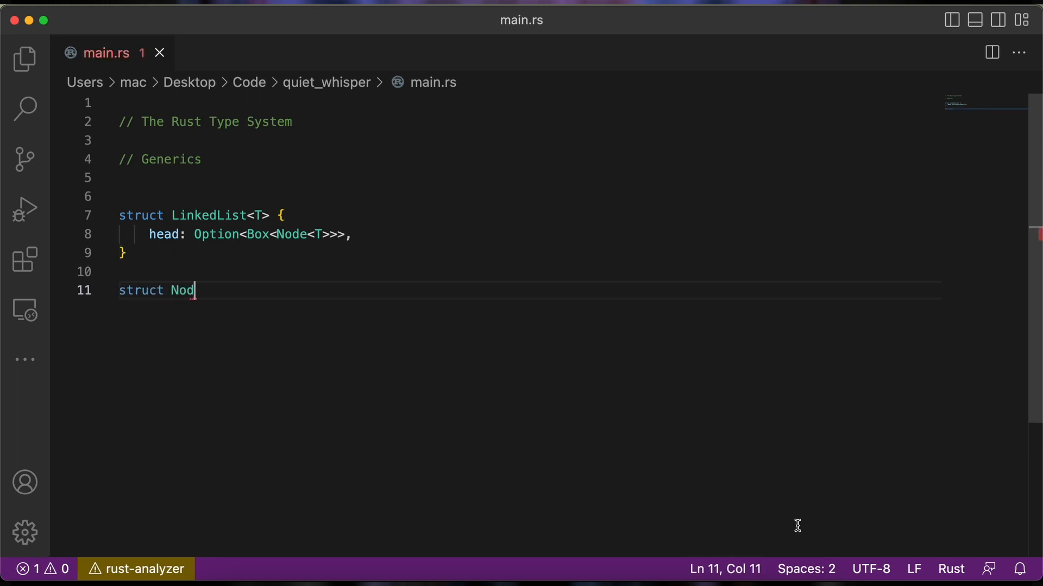
{"action": "type", "text": "e<T> {"}
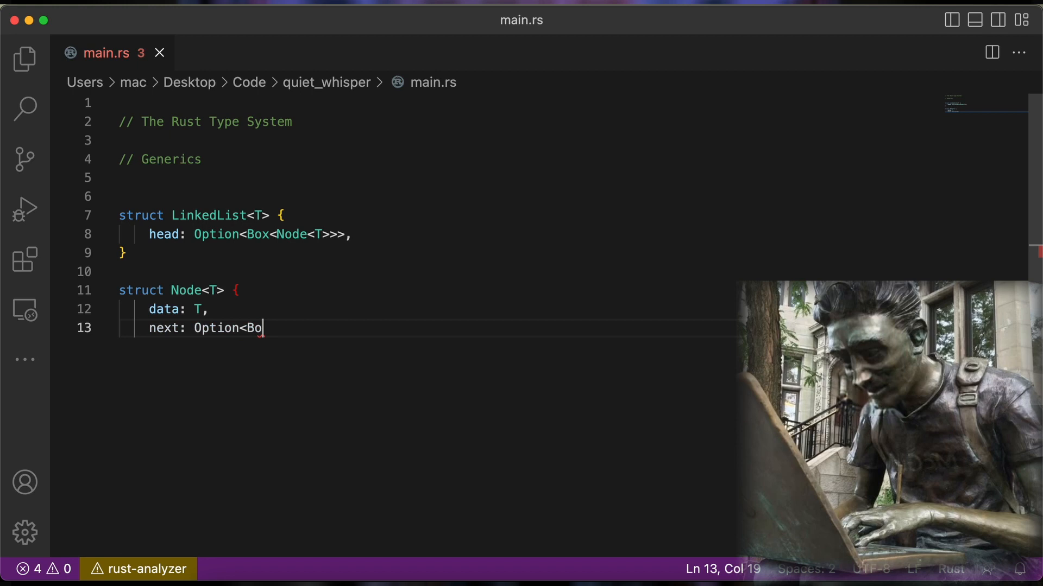
{"action": "type", "text": "x<Node<T>>,"}
{"action": "type", "text": "}"}
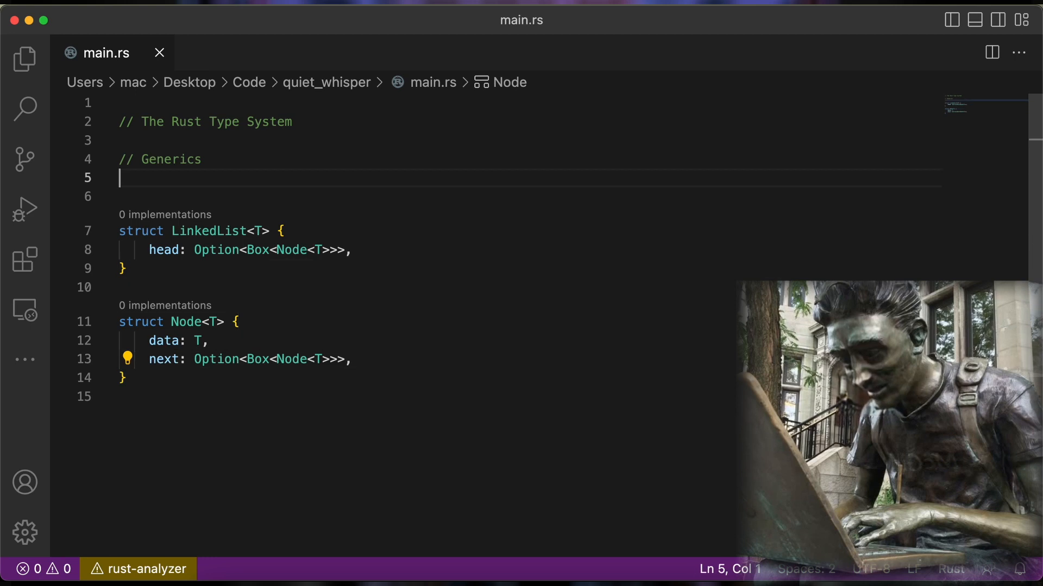
{"action": "key", "text": "Backspace"}
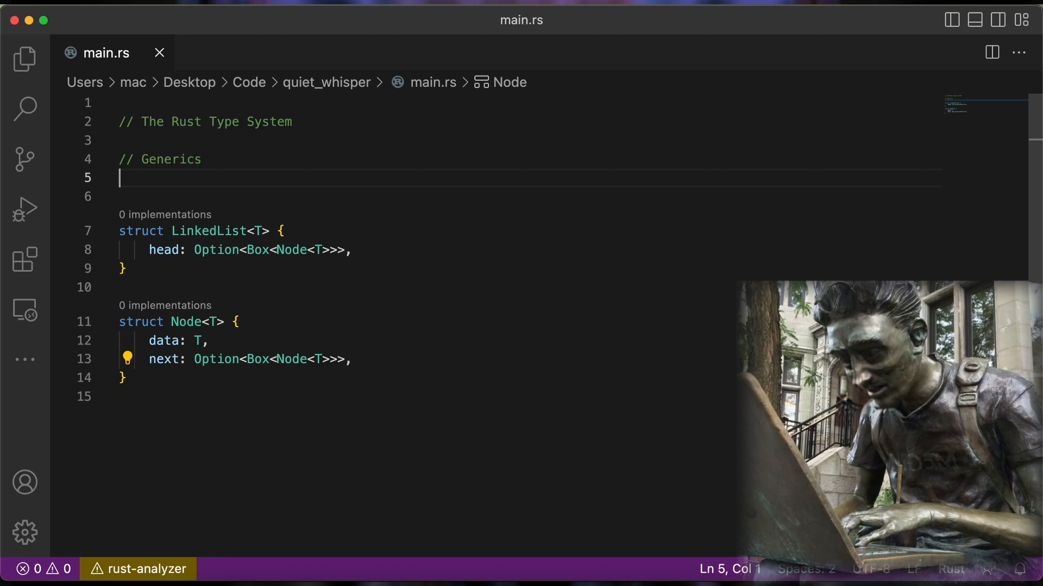
{"action": "key", "text": "Backspace"}
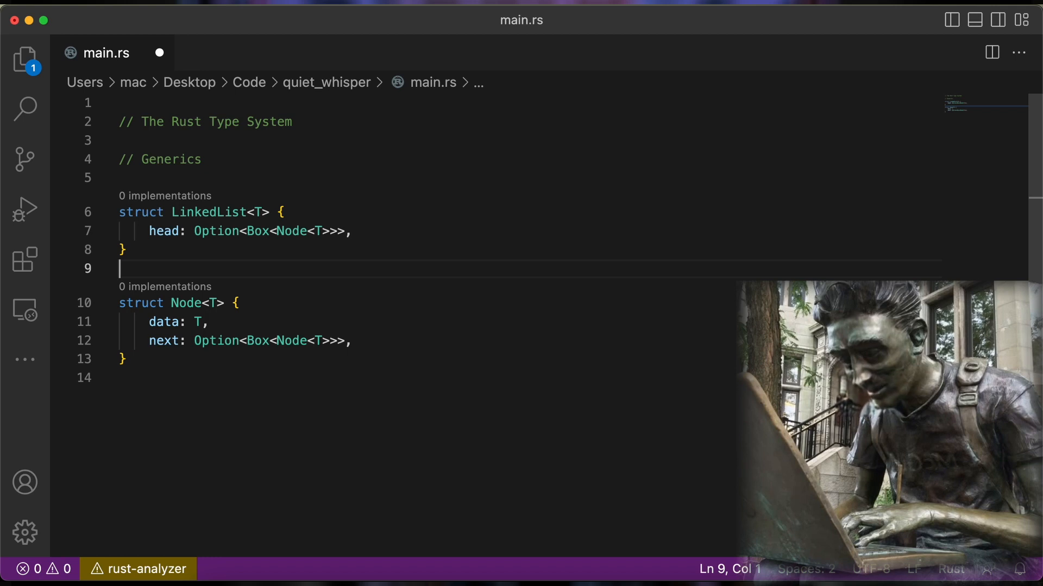
- Write a `// Trait system` comment, the Cloneable trait and its `impl Cloneable for i32` block
{"action": "type", "text": "// Trait system"}
{"action": "type", "text": "impl"}
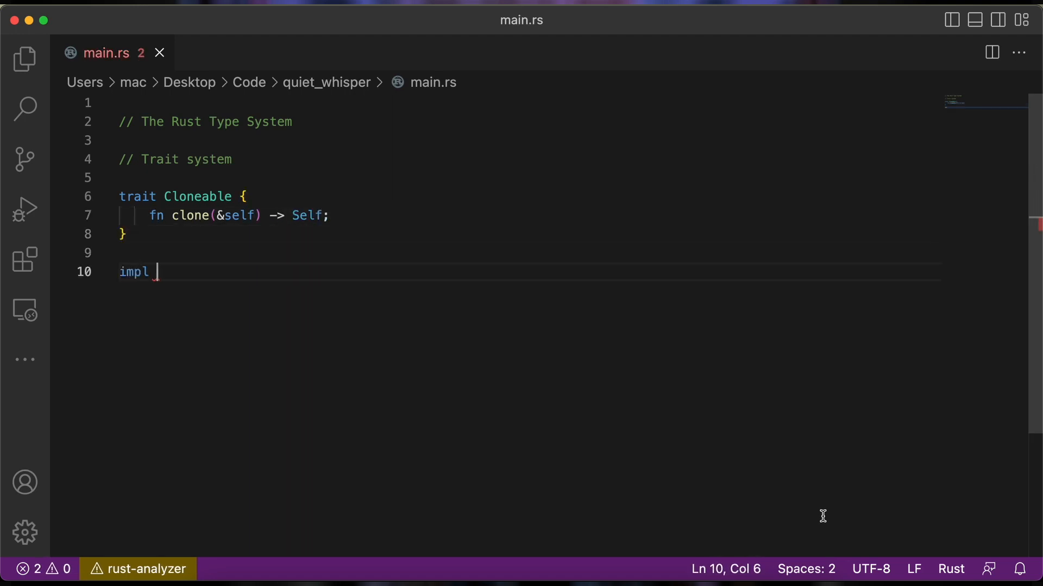
{"action": "type", "text": "Cloneable for i32 {"}
{"action": "type", "text": "fn clone(&self) -> i32 {"}
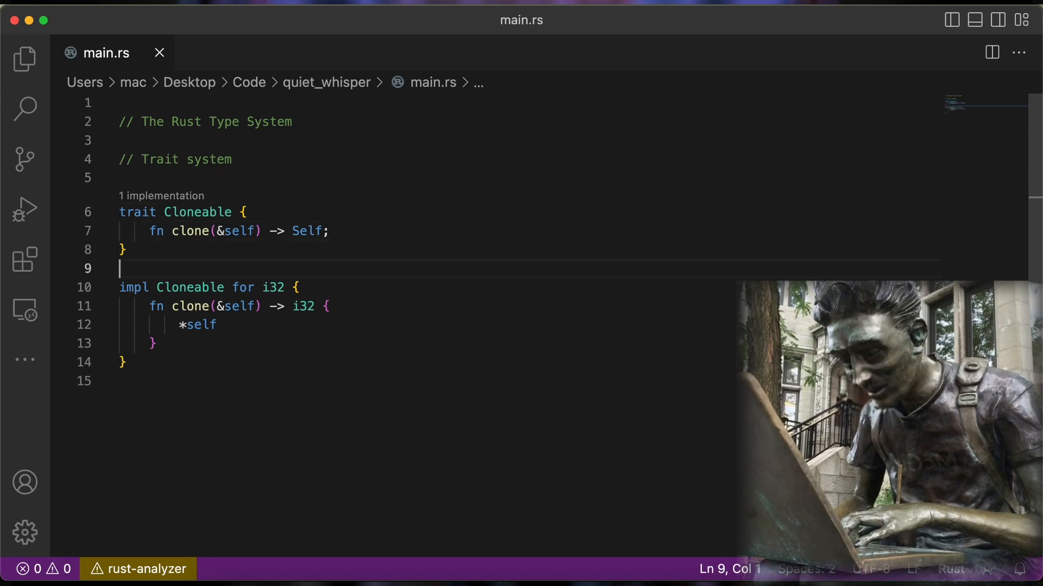
- Write fn main() with `let x = 5;` and `let y = x.clone();`
{"action": "left_click", "coordinate": [120, 286]}
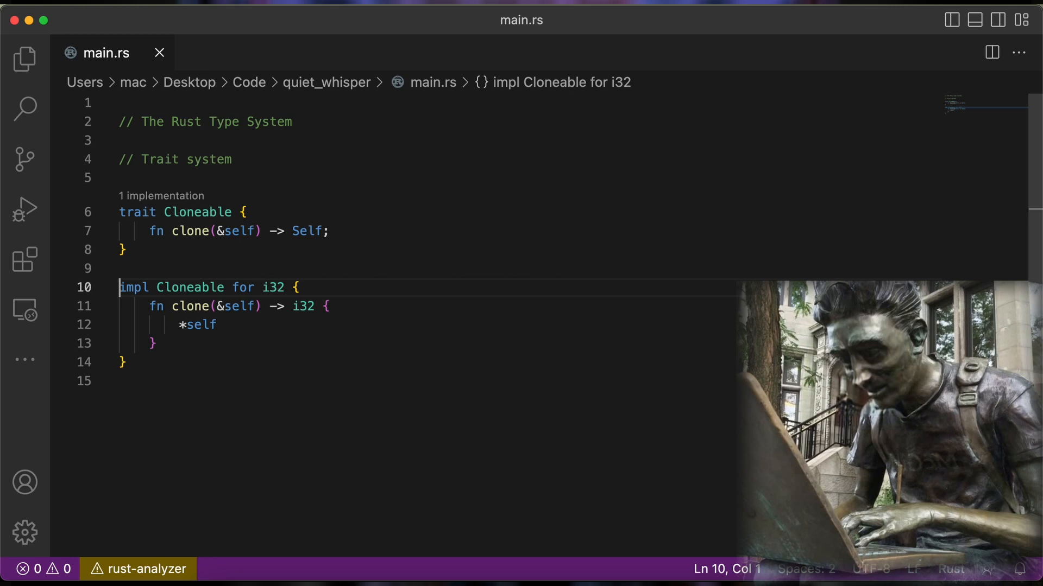
{"action": "type", "text": "let y ="}
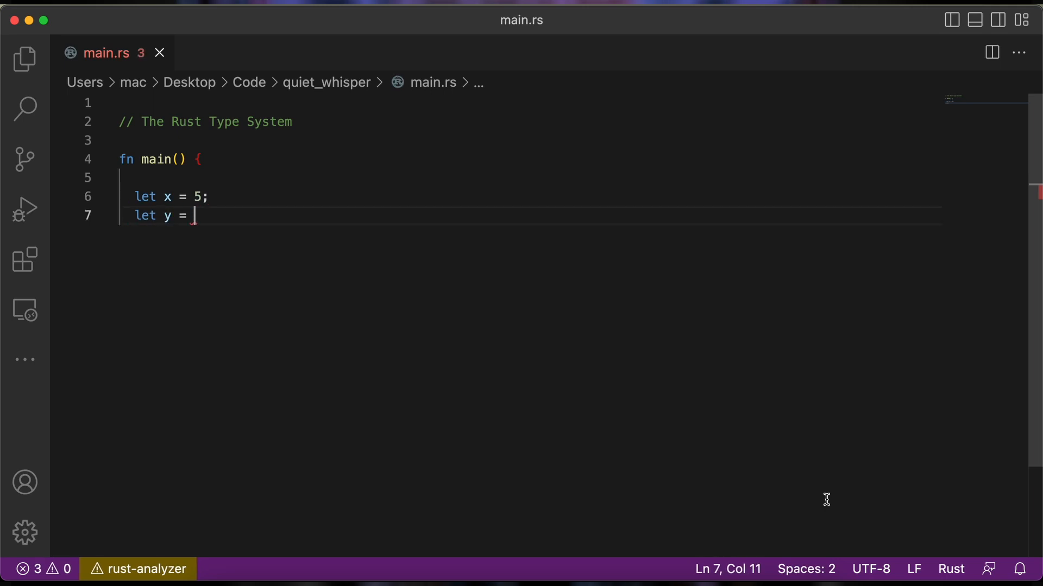
{"action": "type", "text": "x.clone();"}
{"action": "left_click", "coordinate": [527, 177]}
{"action": "type", "text": "let s = St"}
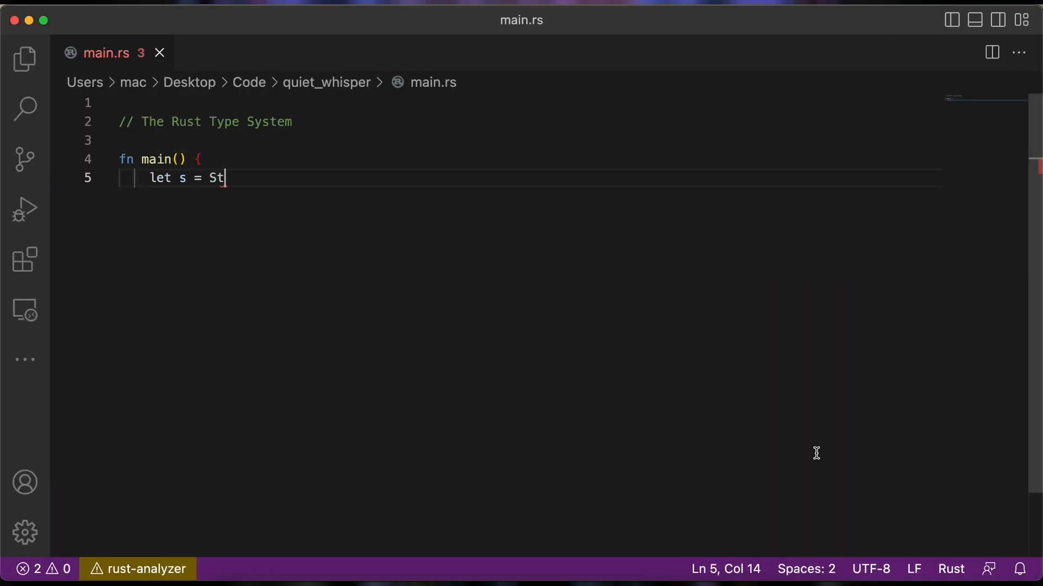
- Write `let s = String::from("hello")`, pass s to takes_ownership, and comment that s is moved and now owned there
{"action": "type", "text": "ring::from(\"hello\");"}
{"action": "type", "text": "// s is"}
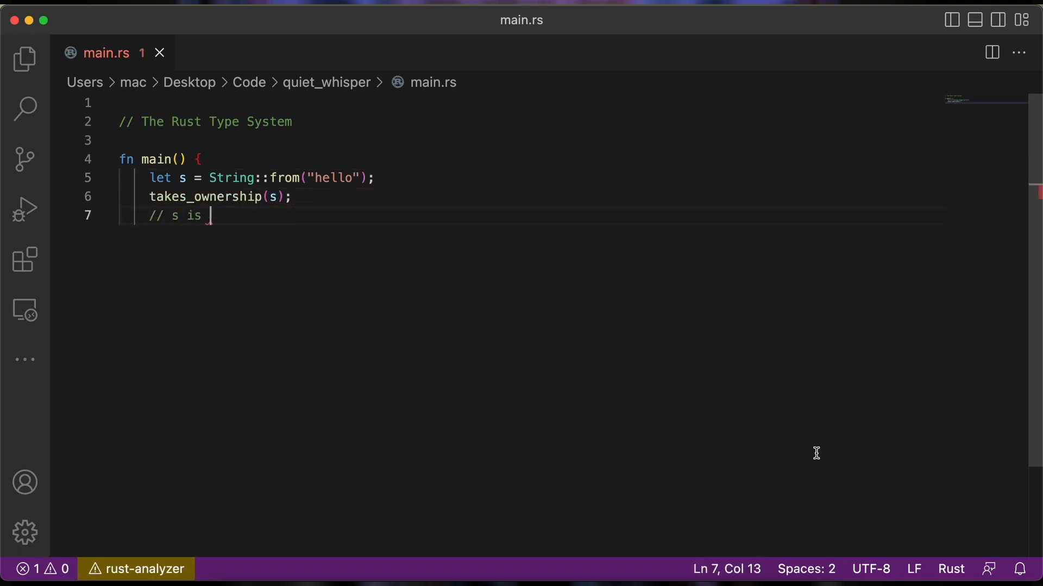
{"action": "type", "text": "no longer valid here because it was mov"}
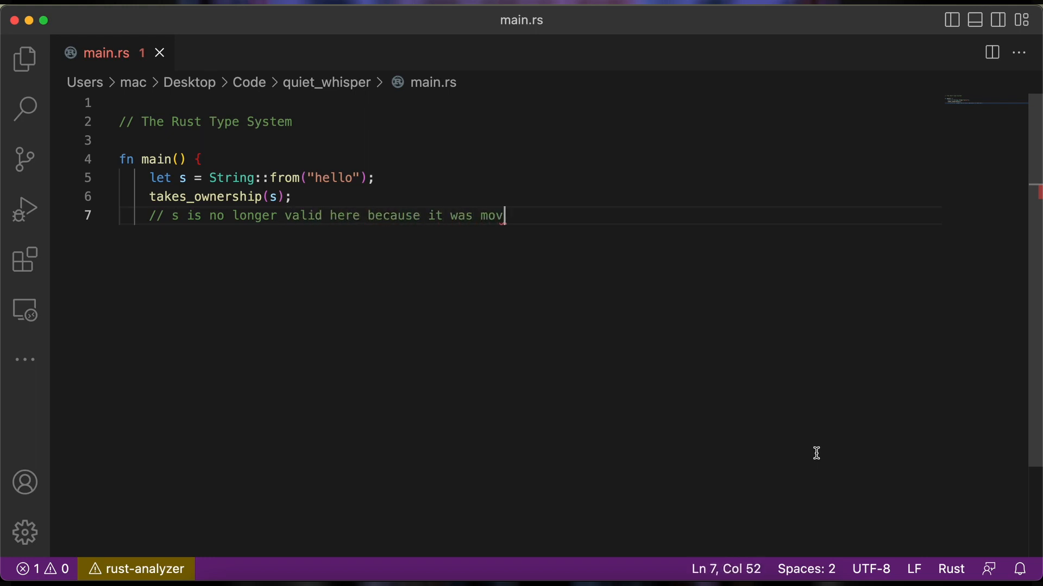
{"action": "type", "text": "ed into the function"}
{"action": "type", "text": "fn takes_ownership(s: String) {"}
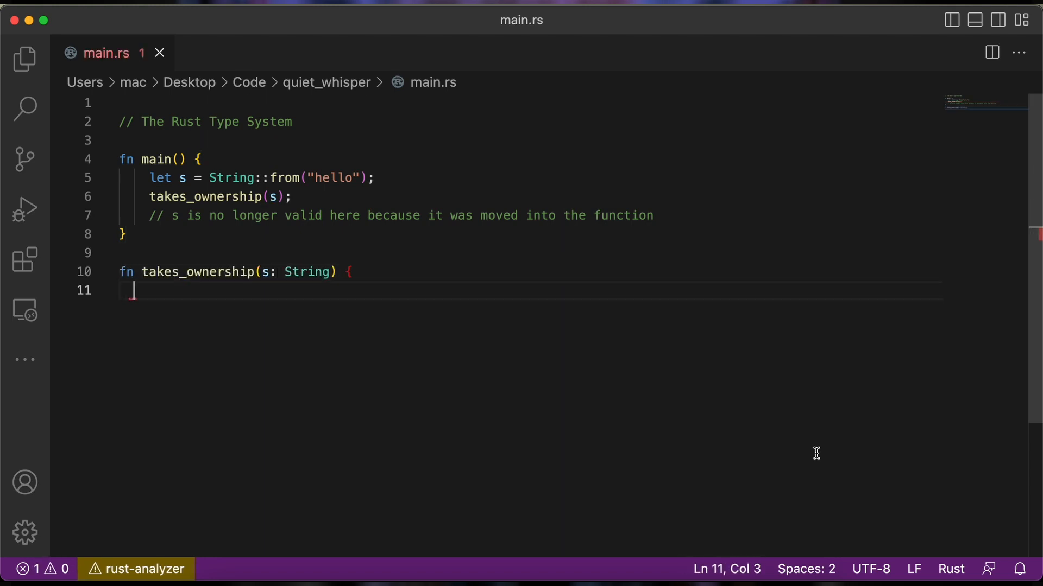
{"action": "type", "text": "// s is now owned"}
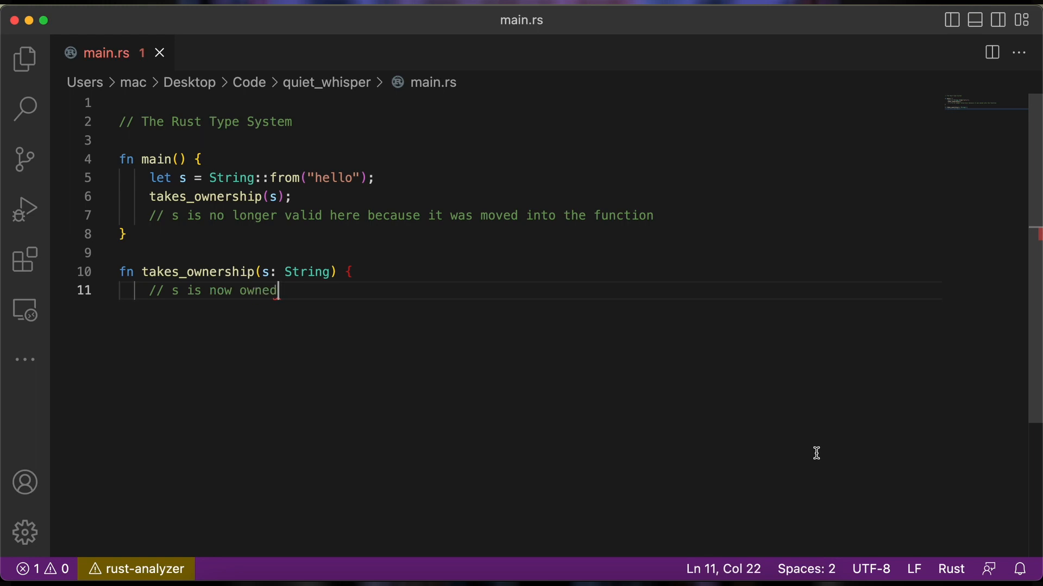